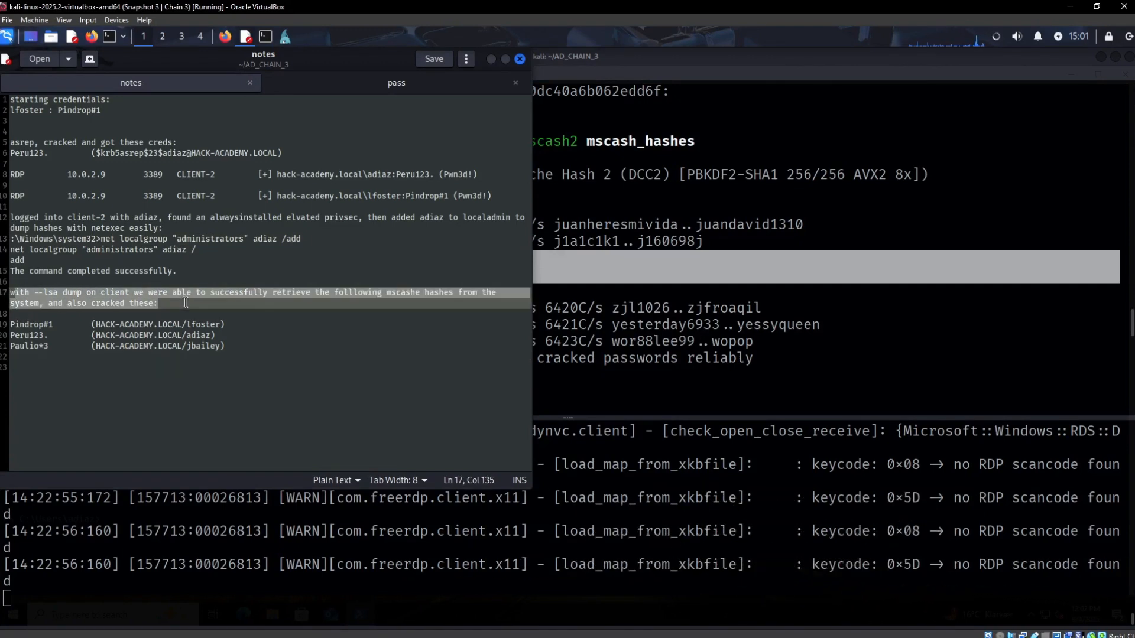
Switch from the notes back to the terminal showing the cracked mscash passwords.
{"action": "left_click", "coordinate": [130, 292]}
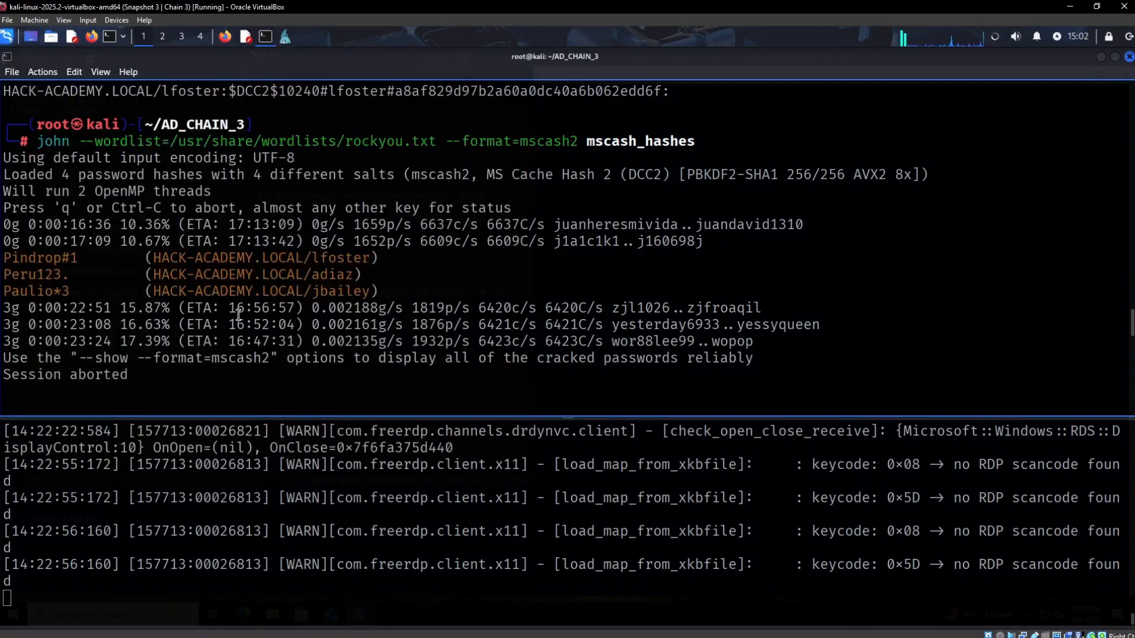
Select the netexec output confirming adiaz was removed from CLIENT-2's administrators group.
{"action": "left_click_drag", "start_coordinate": [4, 258], "coordinate": [376, 291]}
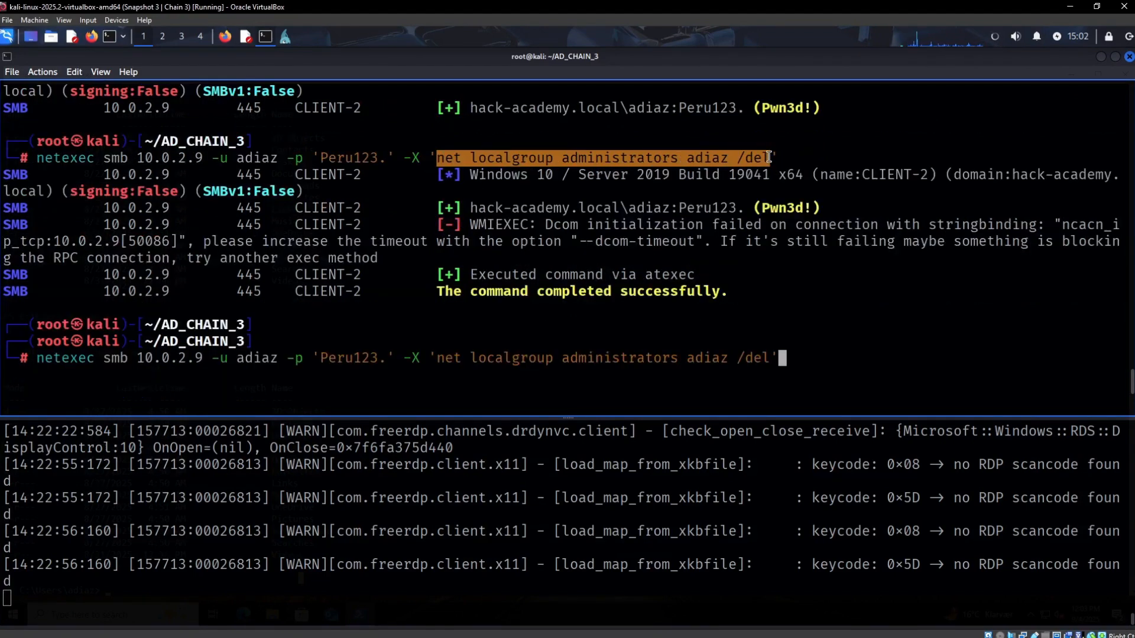
{"action": "mouse_move", "coordinate": [709, 199]}
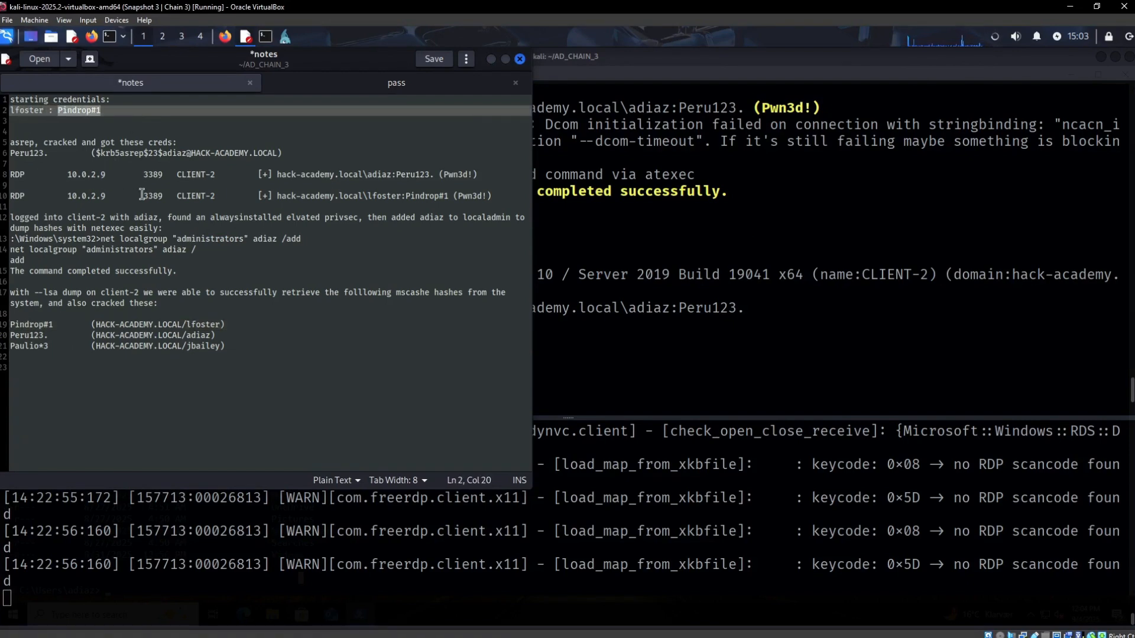
{"action": "left_click", "coordinate": [33, 152]}
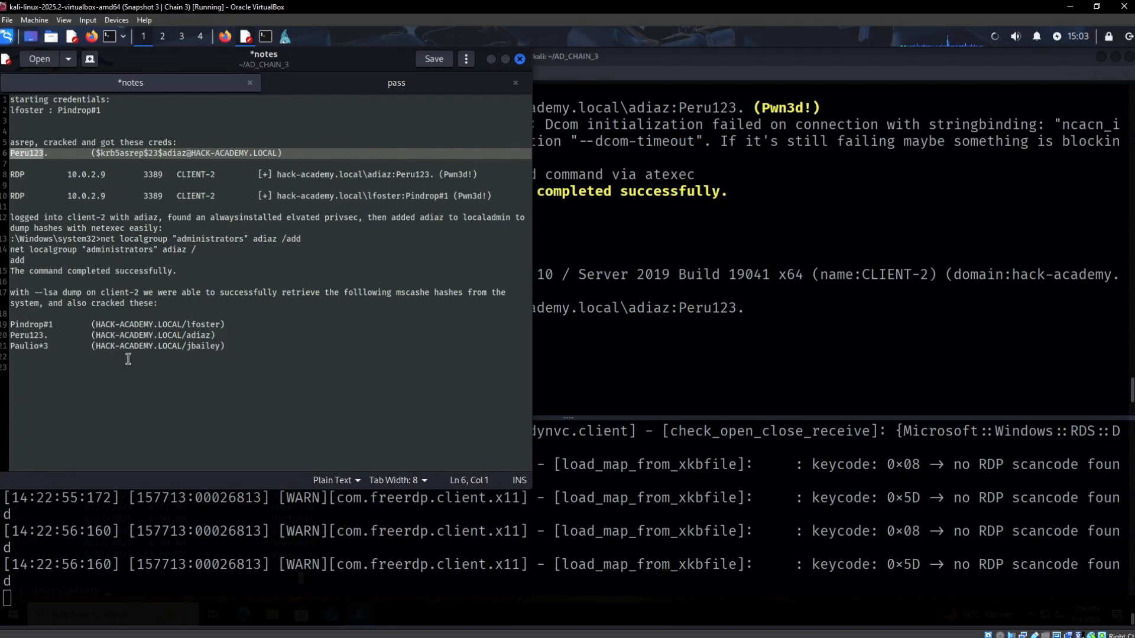
{"action": "double_click", "coordinate": [204, 346]}
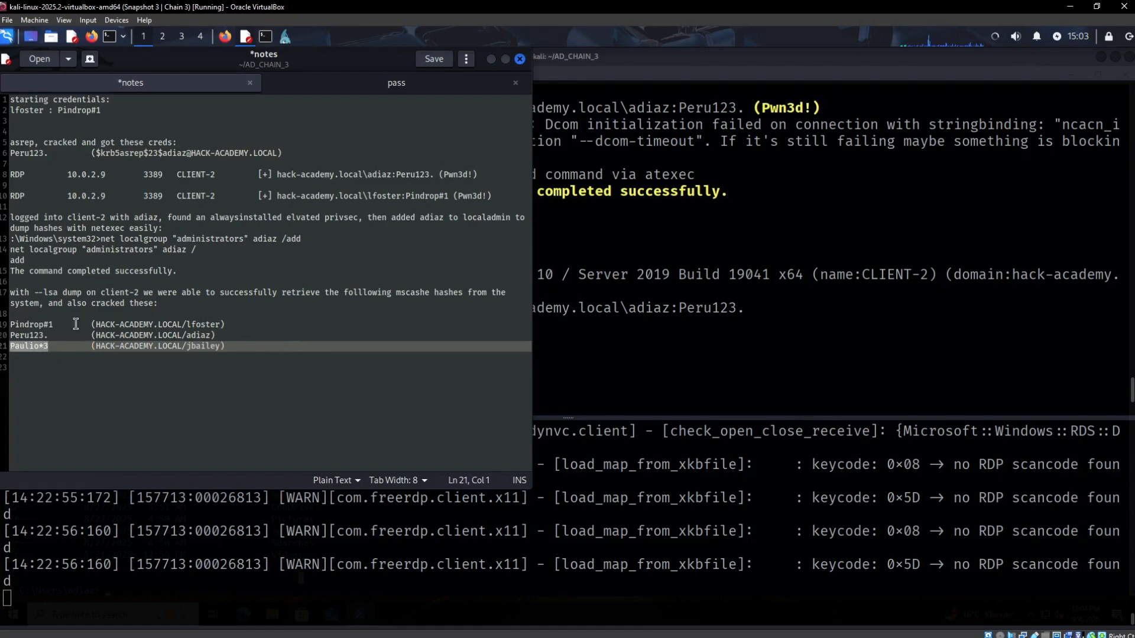
{"action": "mouse_move", "coordinate": [203, 376]}
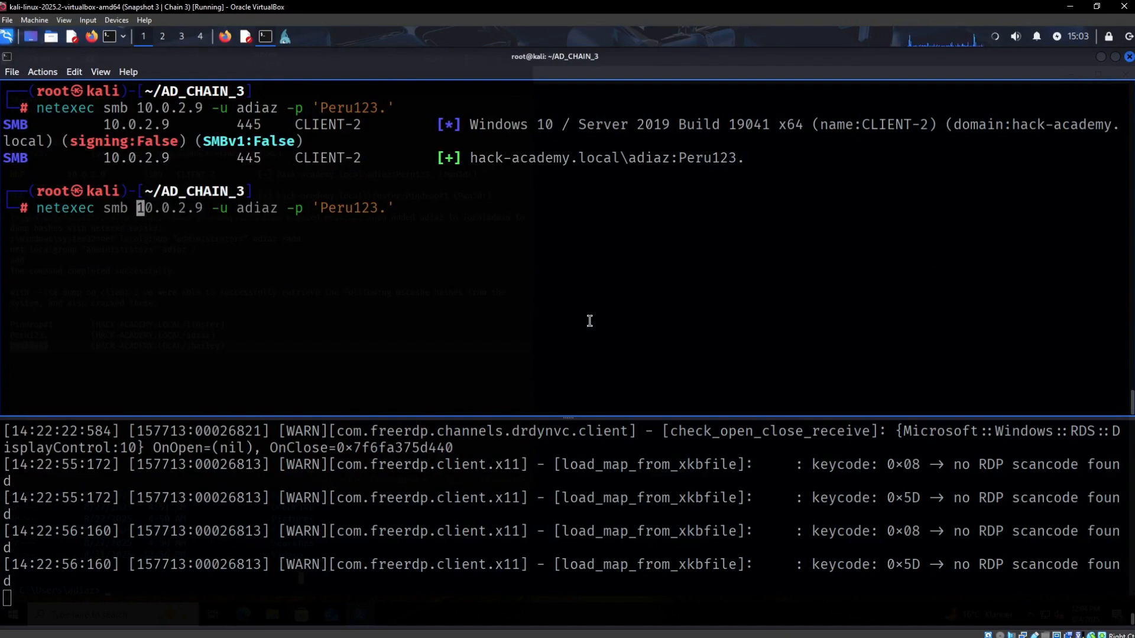
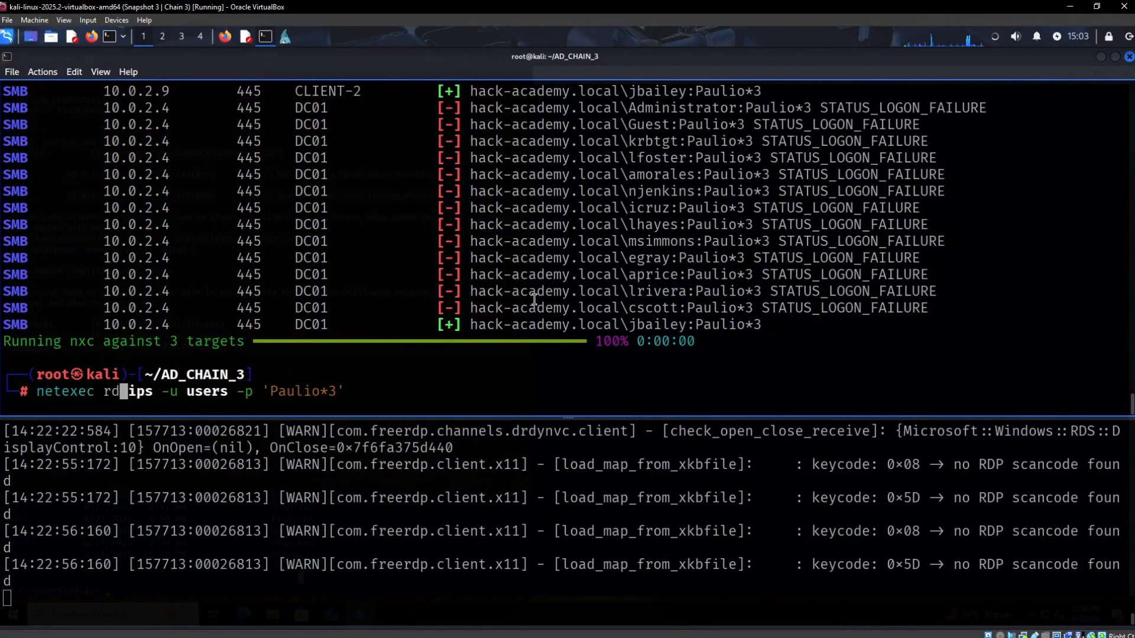
{"action": "key", "text": "Return"}
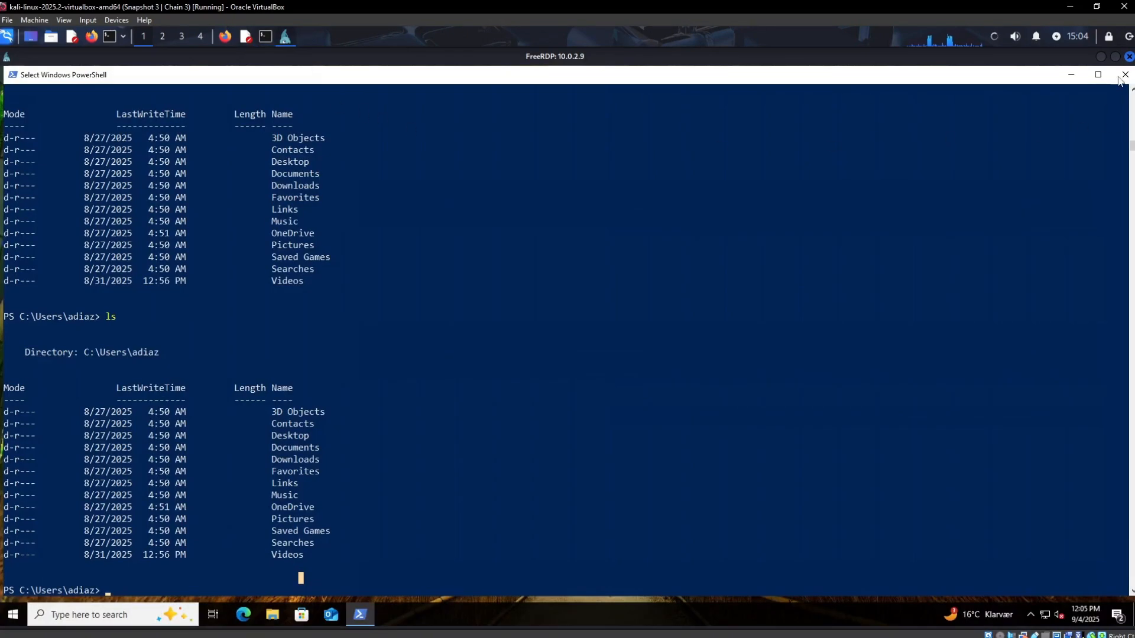
Close the old FreeRDP session to CLIENT-2 and recall the RDP spray command.
{"action": "left_click", "coordinate": [1125, 75]}
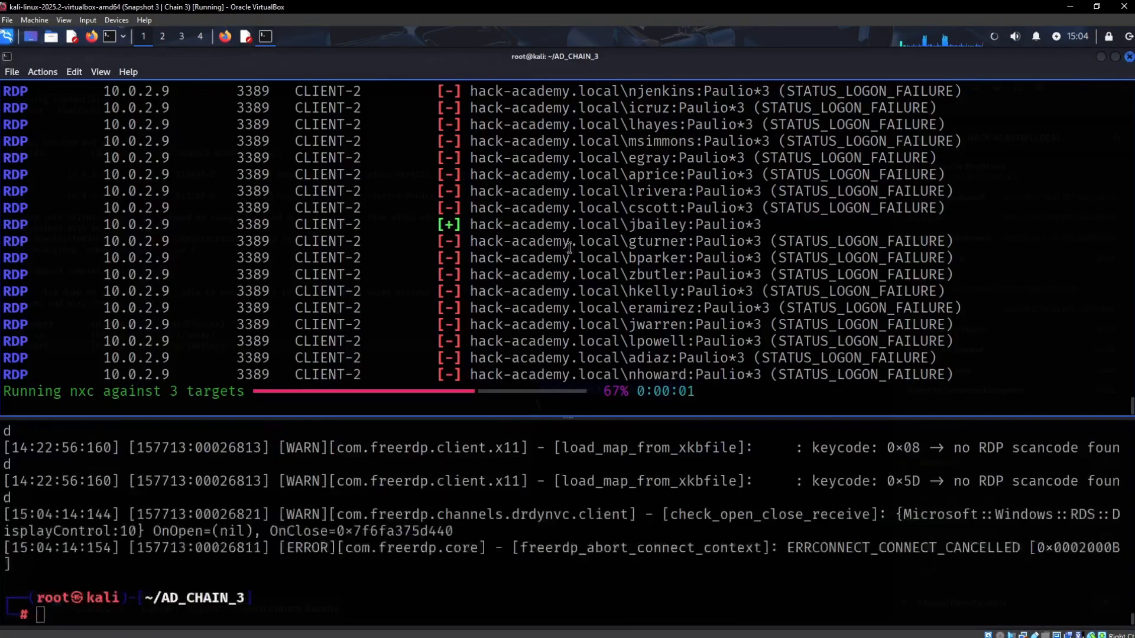
{"action": "mouse_move", "coordinate": [310, 401]}
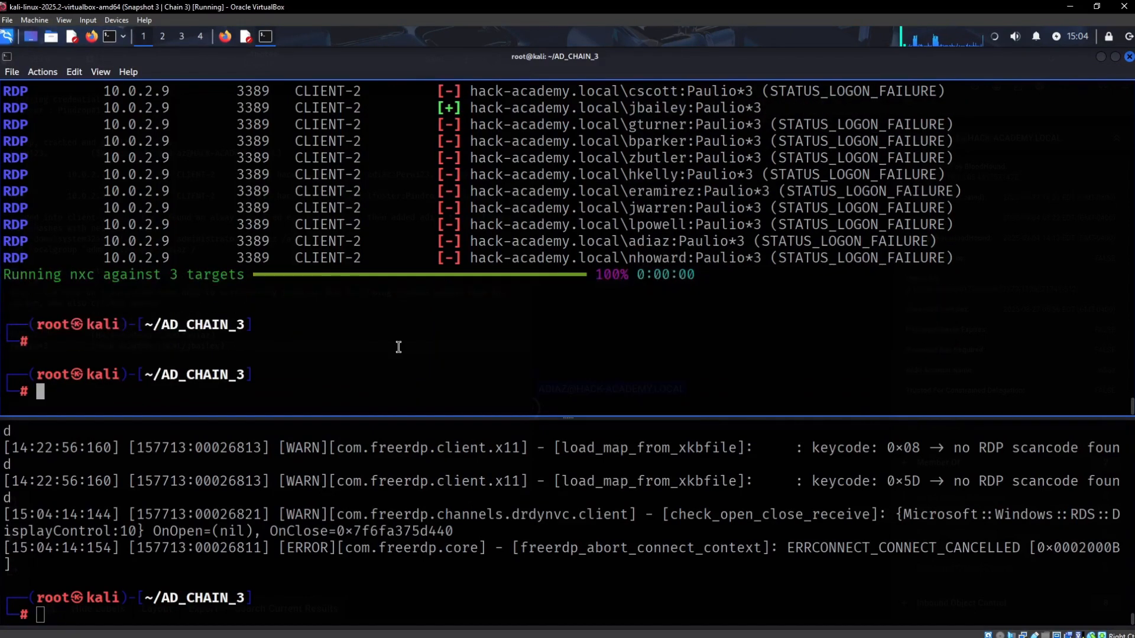
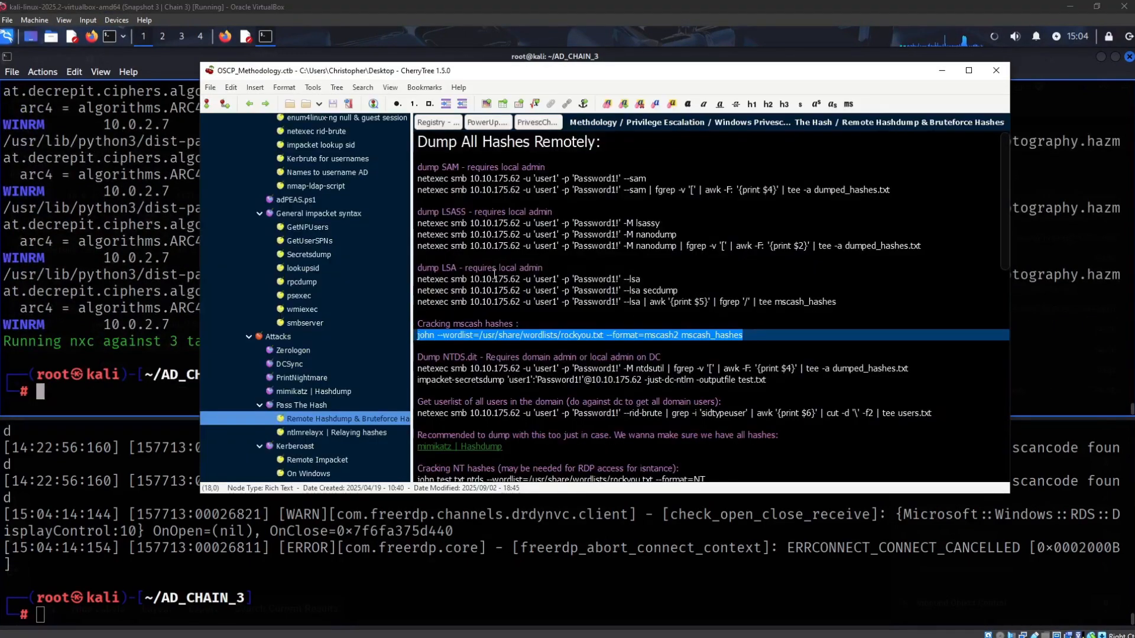
Jump to a bookmarked methodology page, then select the jbailey WinRM Pwn3d! line on CLIENT-1.
{"action": "left_click", "coordinate": [424, 86]}
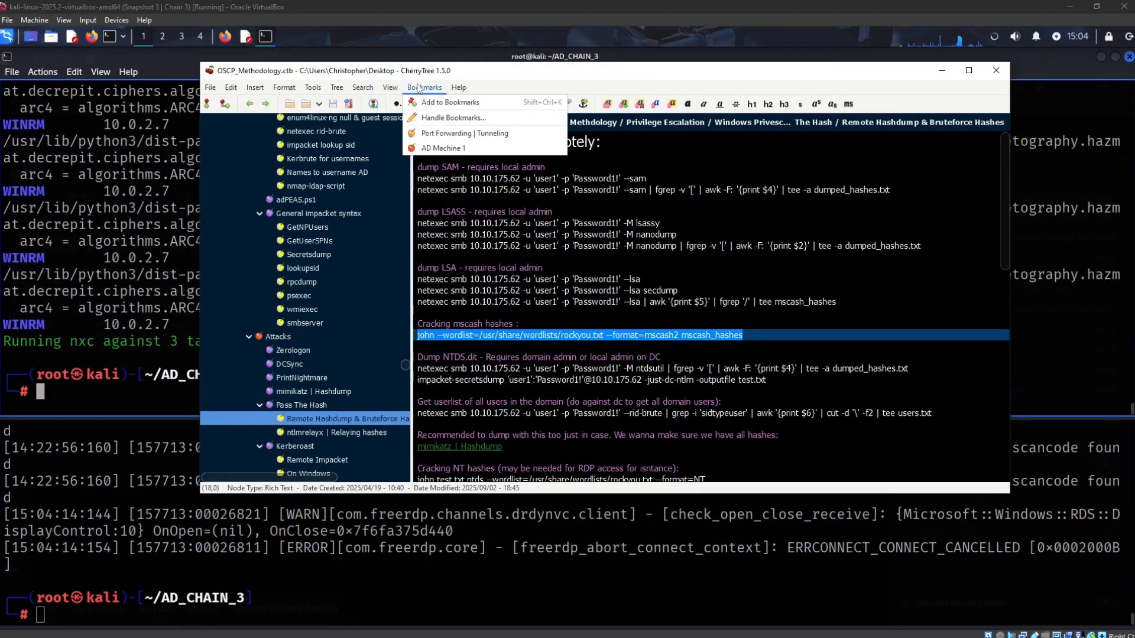
{"action": "left_click", "coordinate": [444, 147]}
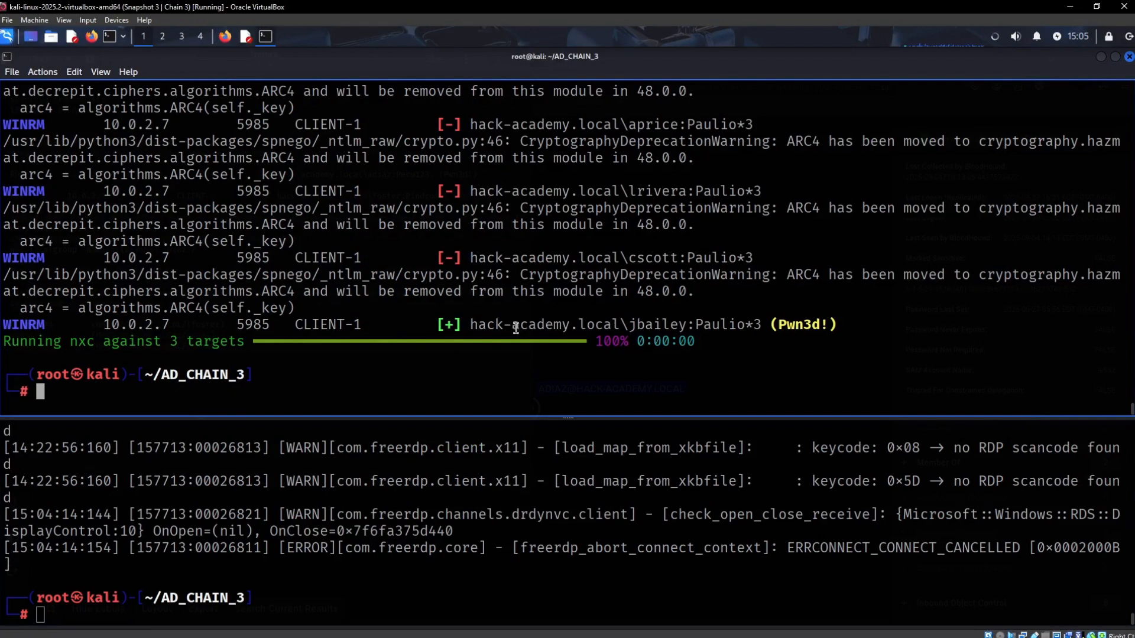
{"action": "left_click_drag", "start_coordinate": [472, 324], "coordinate": [834, 324]}
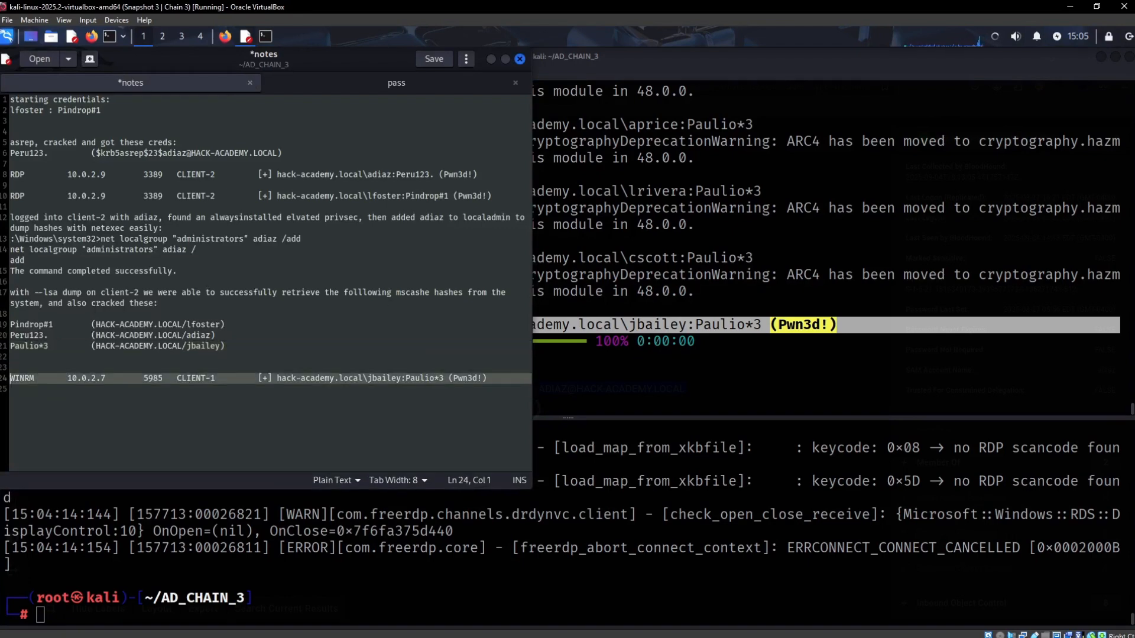
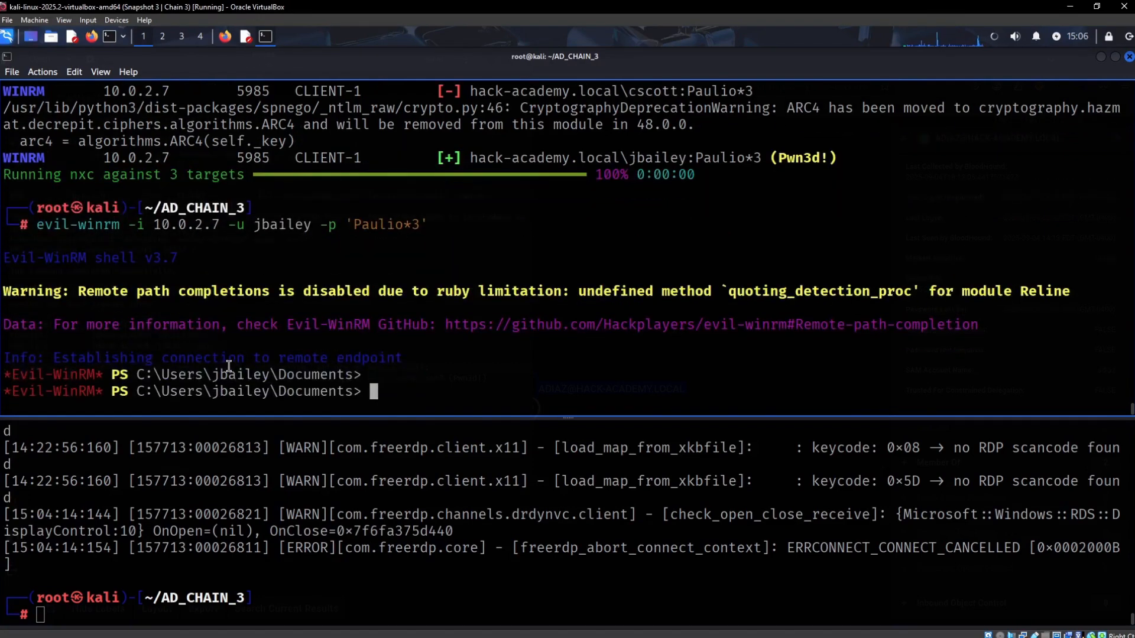
Run whoami /priv and hostname, confirming Client-1 with SeBackupPrivilege enabled, and select that privilege name.
{"action": "type", "text": "whoami /"}
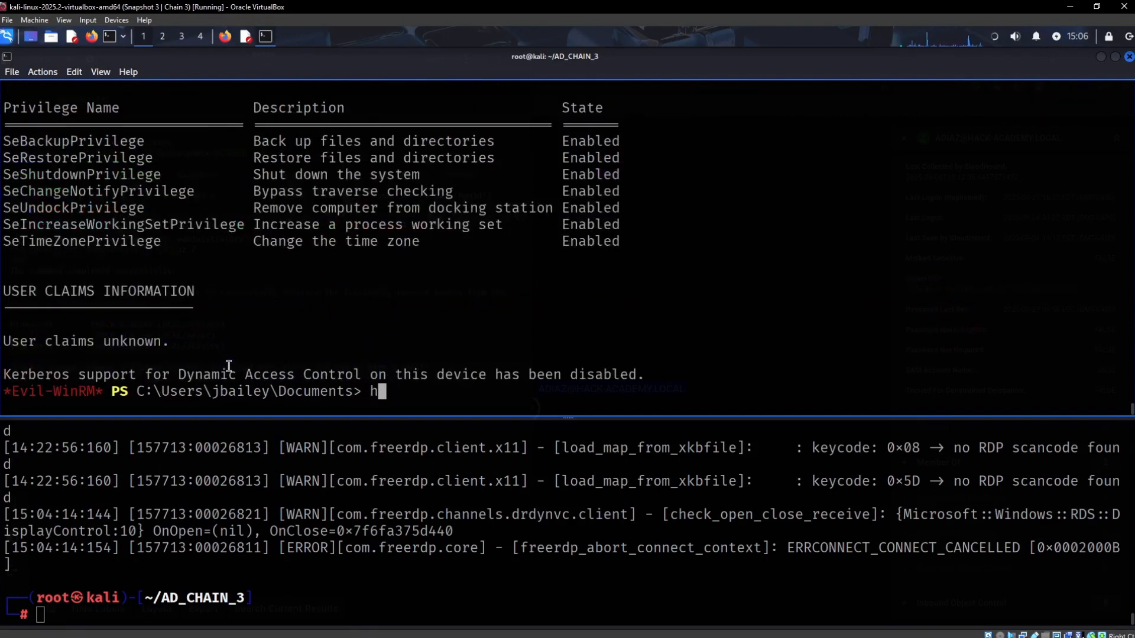
{"action": "type", "text": "ostname"}
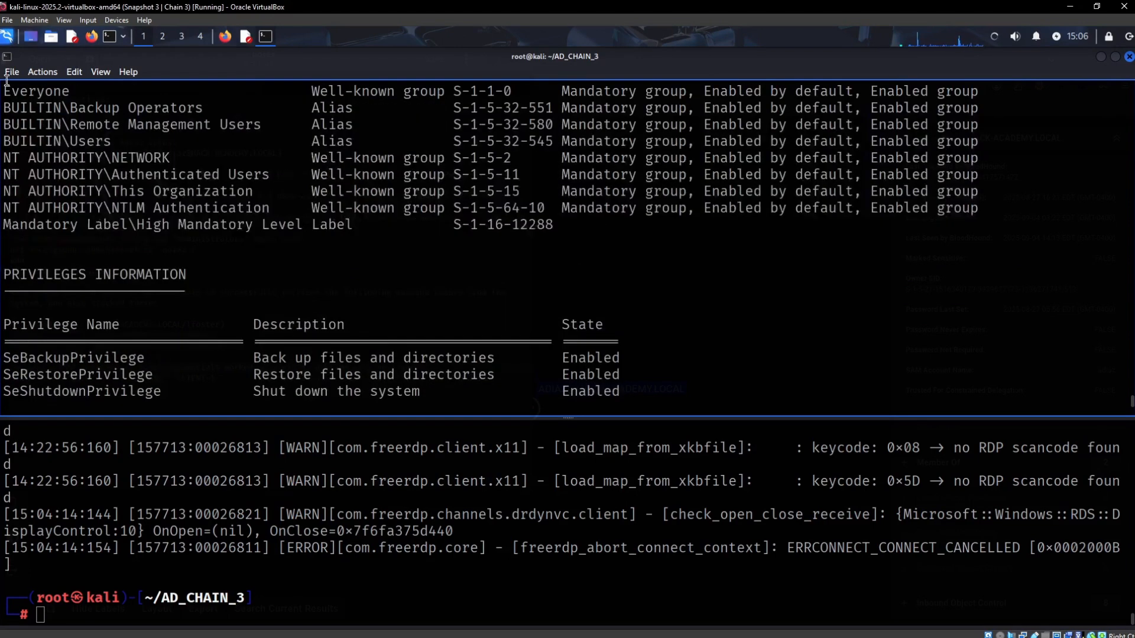
{"action": "scroll", "scroll_direction": "down", "scroll_amount": 3}
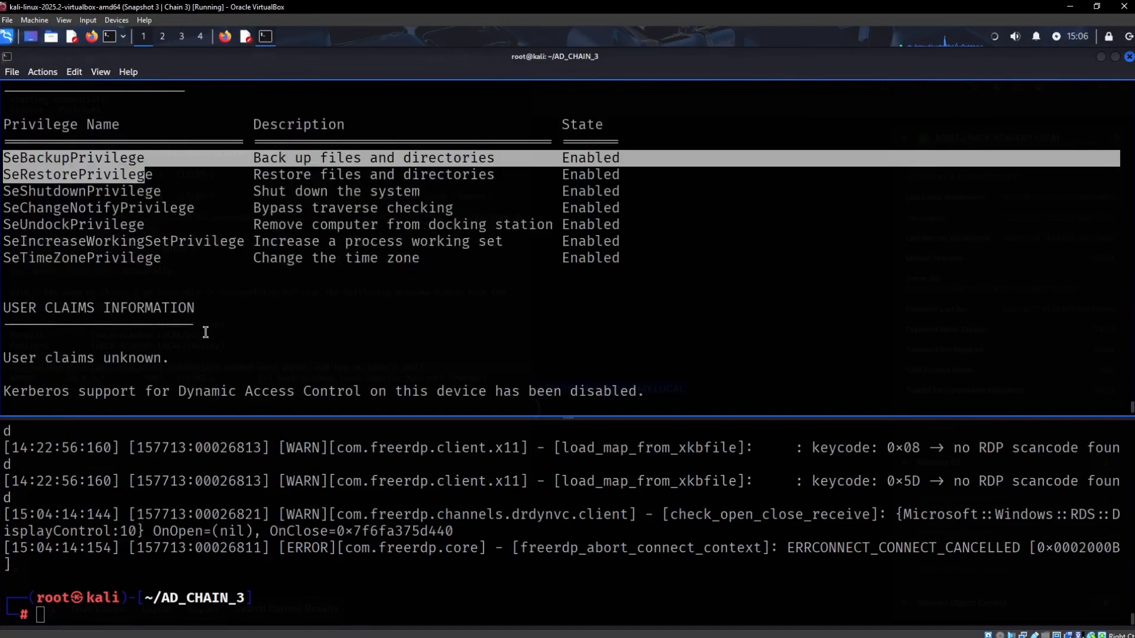
{"action": "type", "text": "hostname"}
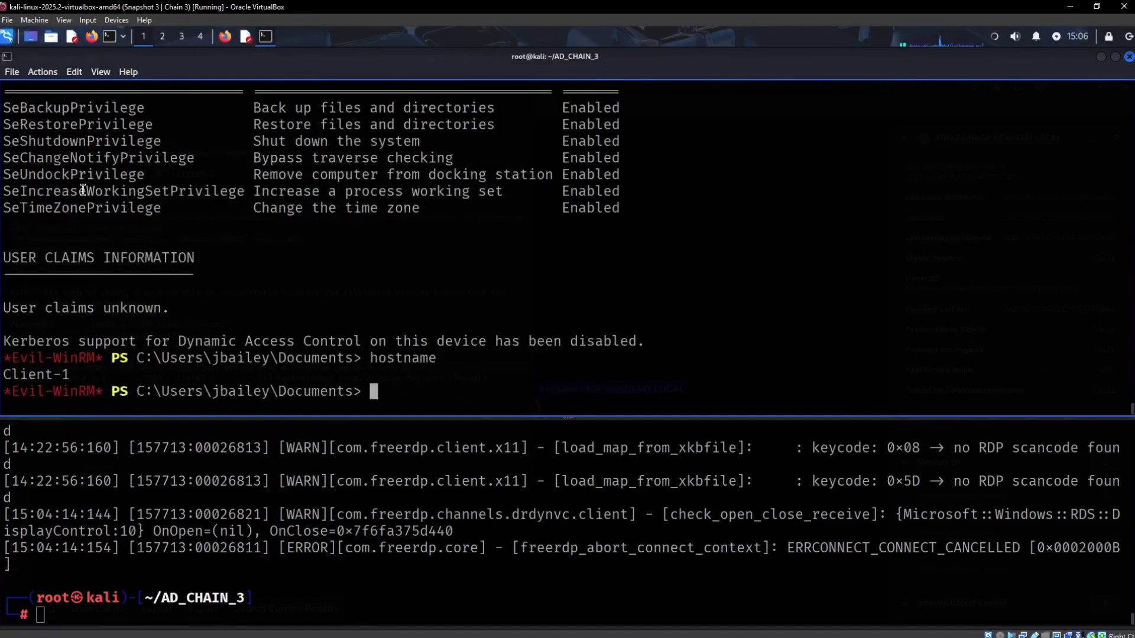
{"action": "double_click", "coordinate": [72, 108]}
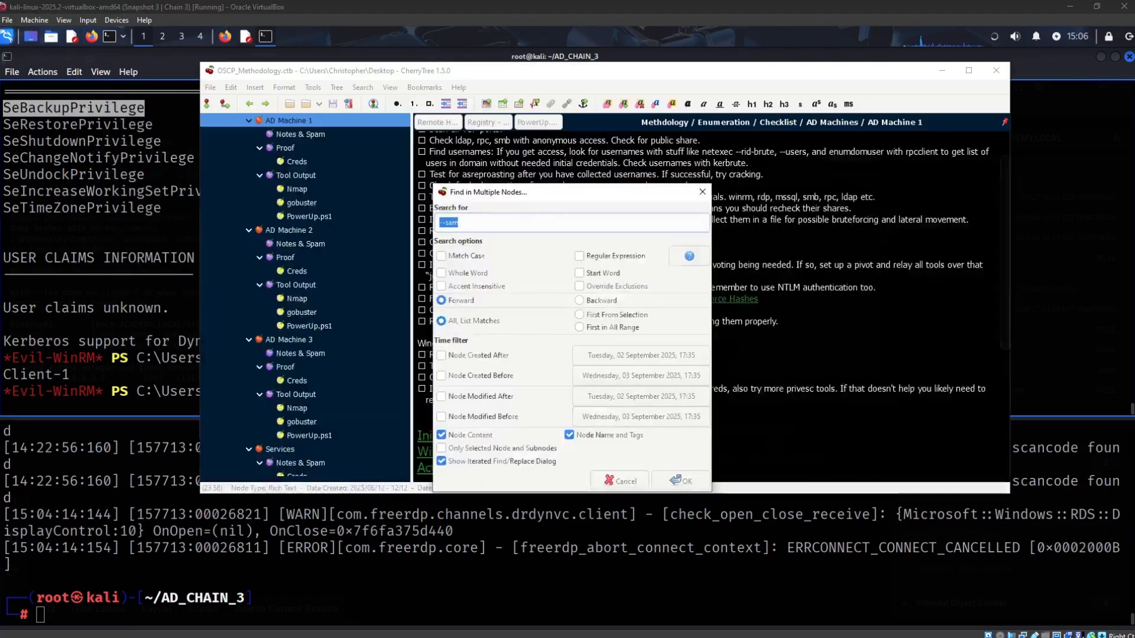
Find the SeBackupPrivilege note across all nodes and select its diskshadow and robocopy command lines.
{"action": "left_click", "coordinate": [683, 481]}
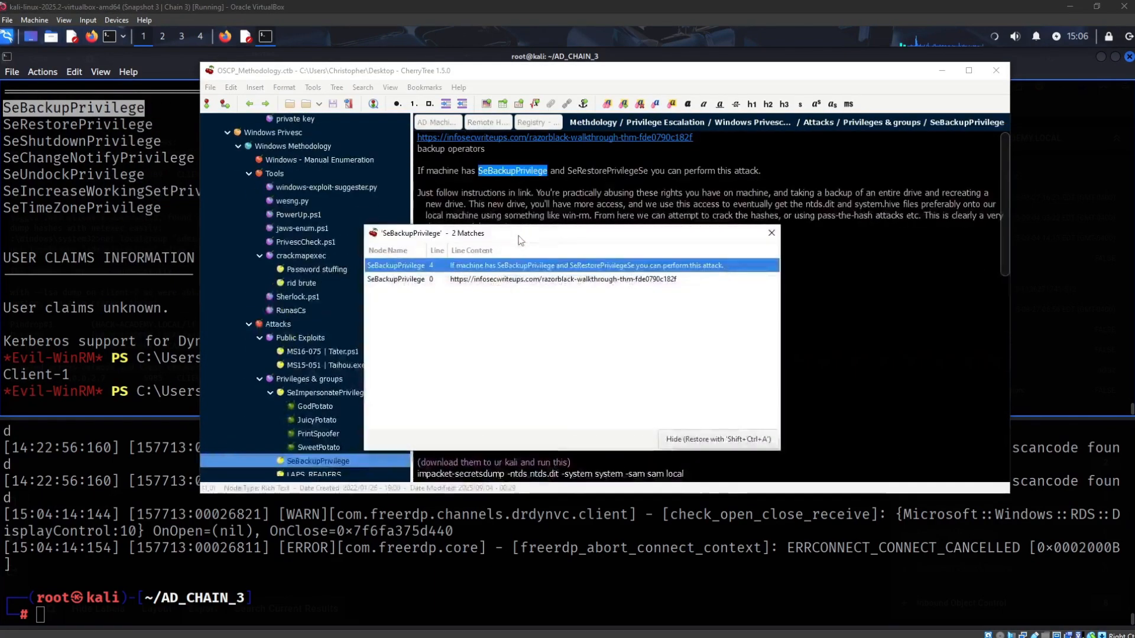
{"action": "left_click", "coordinate": [769, 233]}
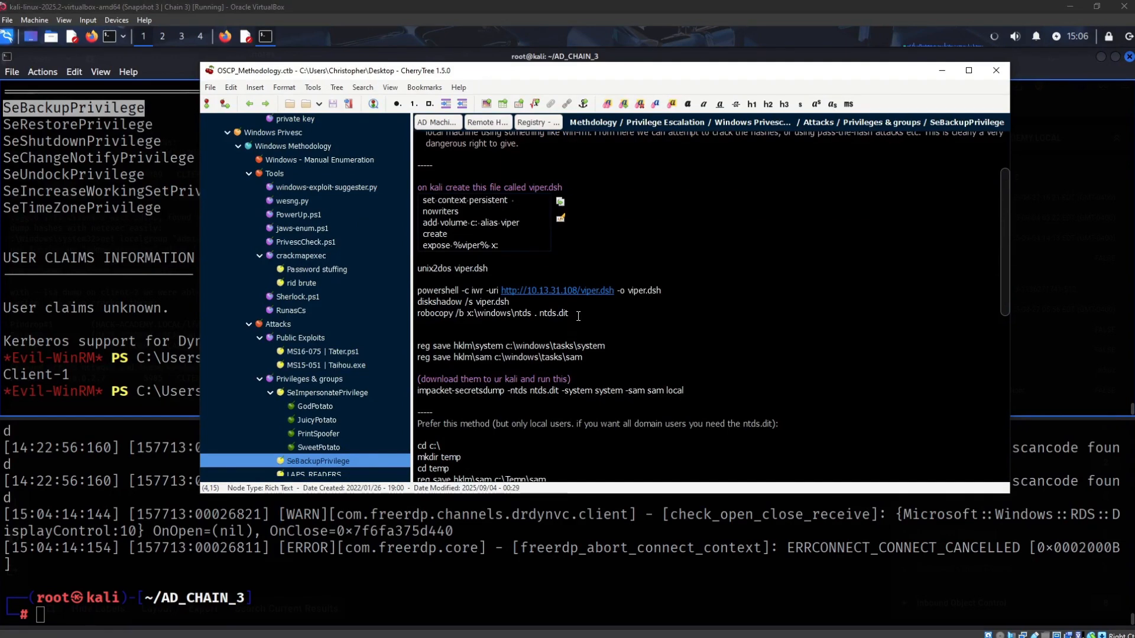
{"action": "left_click_drag", "start_coordinate": [419, 302], "coordinate": [568, 312]}
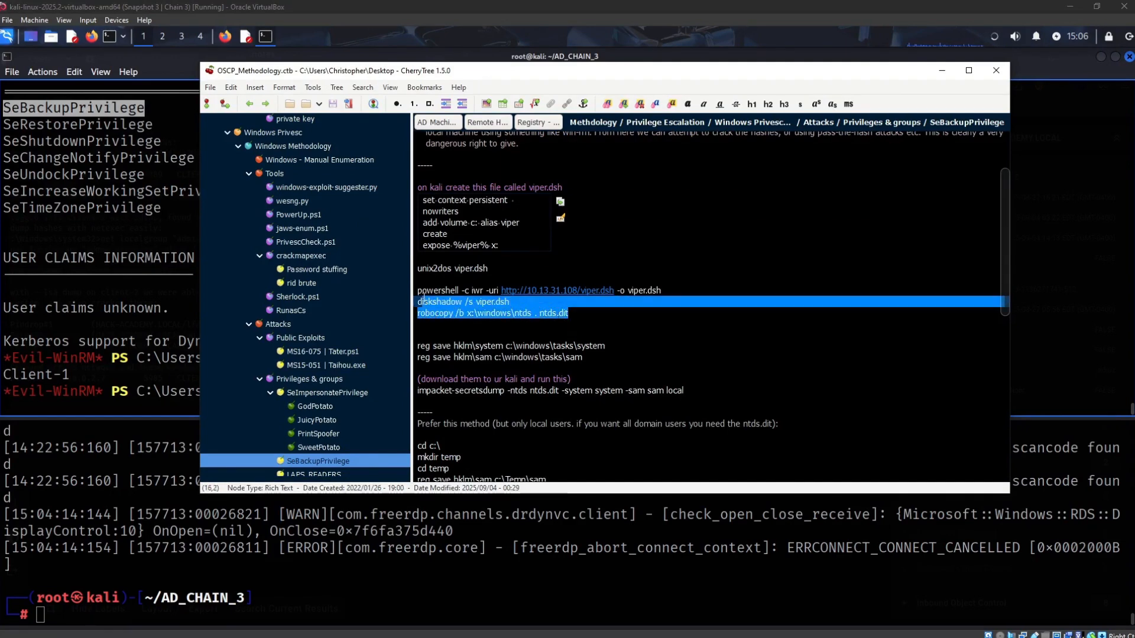
{"action": "left_click", "coordinate": [516, 312]}
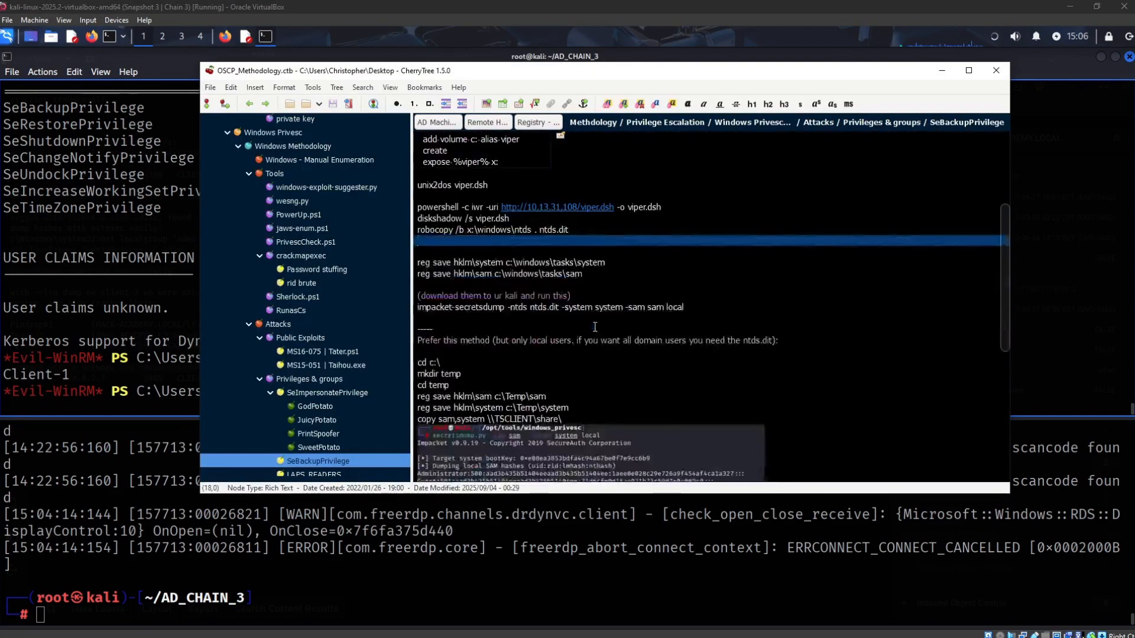
{"action": "scroll", "scroll_direction": "down", "scroll_amount": 3}
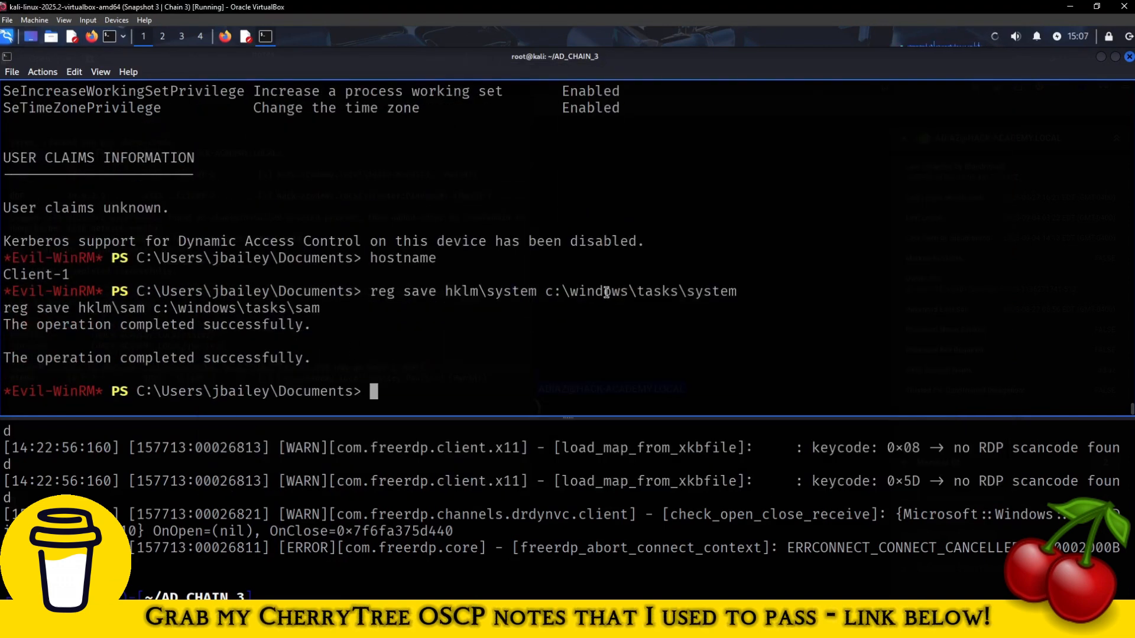
{"action": "mouse_move", "coordinate": [565, 366]}
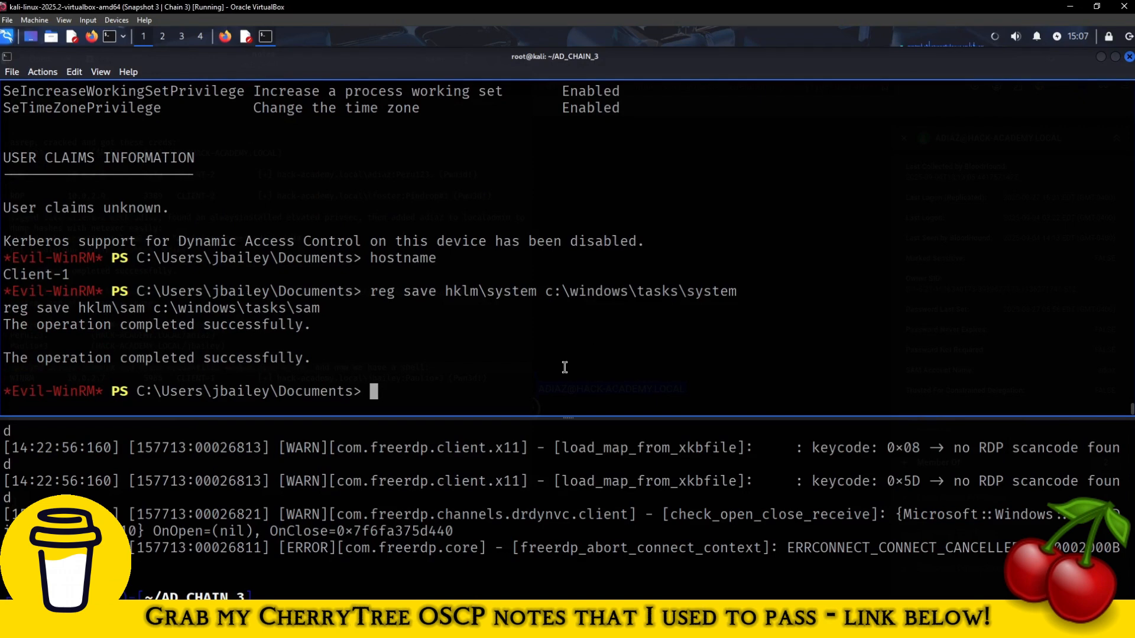
Change directory toward c:\windows\tasks where the SYSTEM and SAM hives were saved.
{"action": "type", "text": "cd c:\\windows\\tasks"}
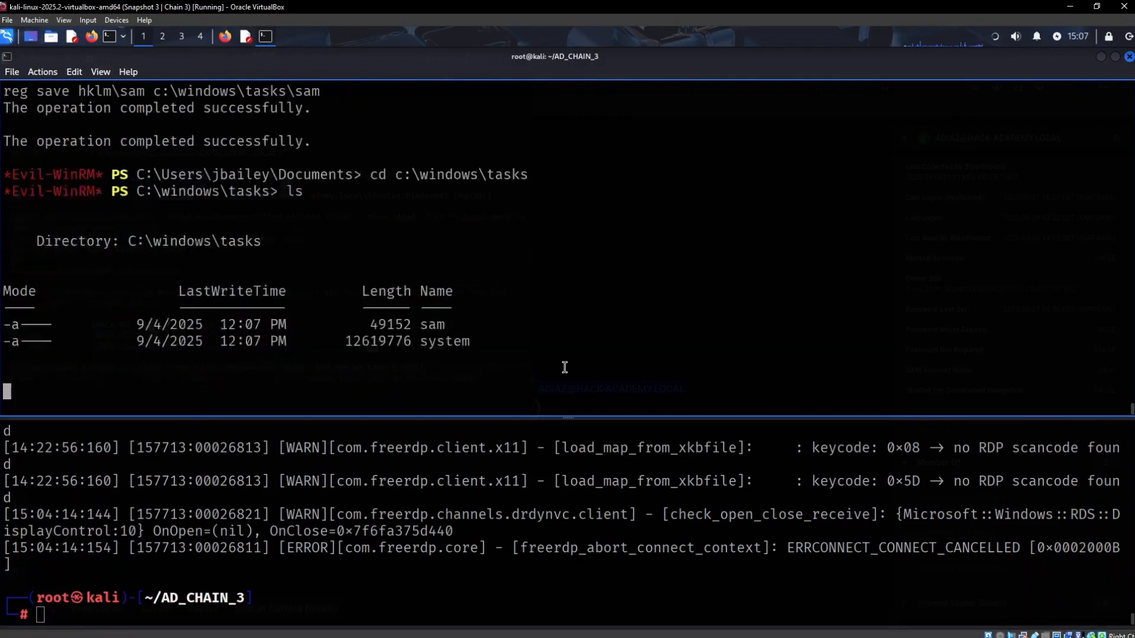
Download the system hive to Kali and prepare the impacket-secretsdump local command.
{"action": "type", "text": "download"}
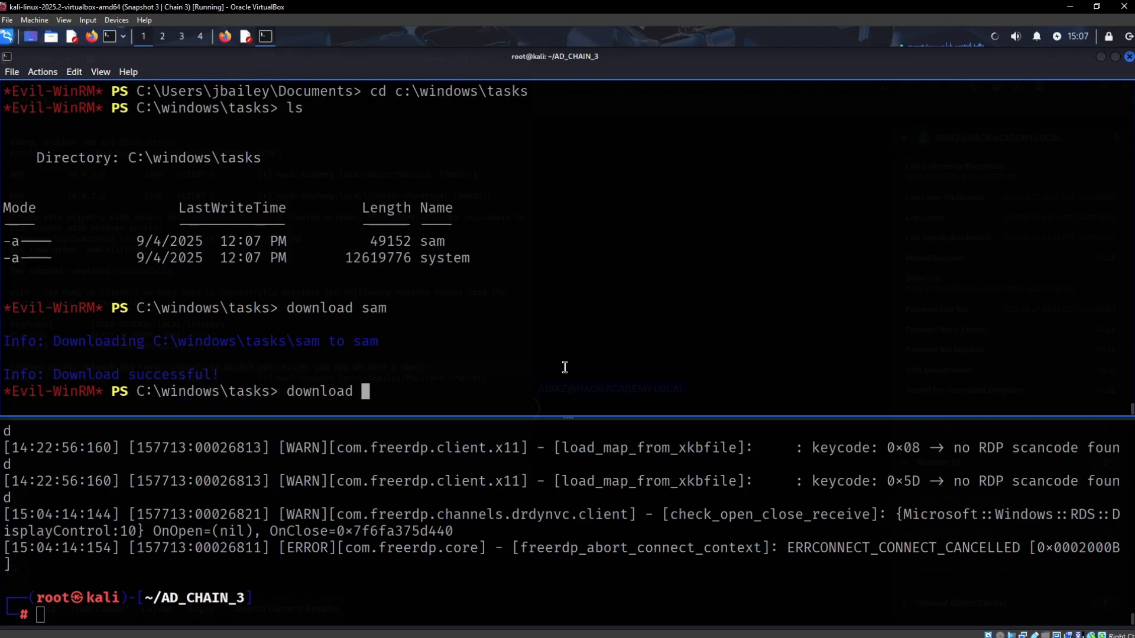
{"action": "type", "text": "system"}
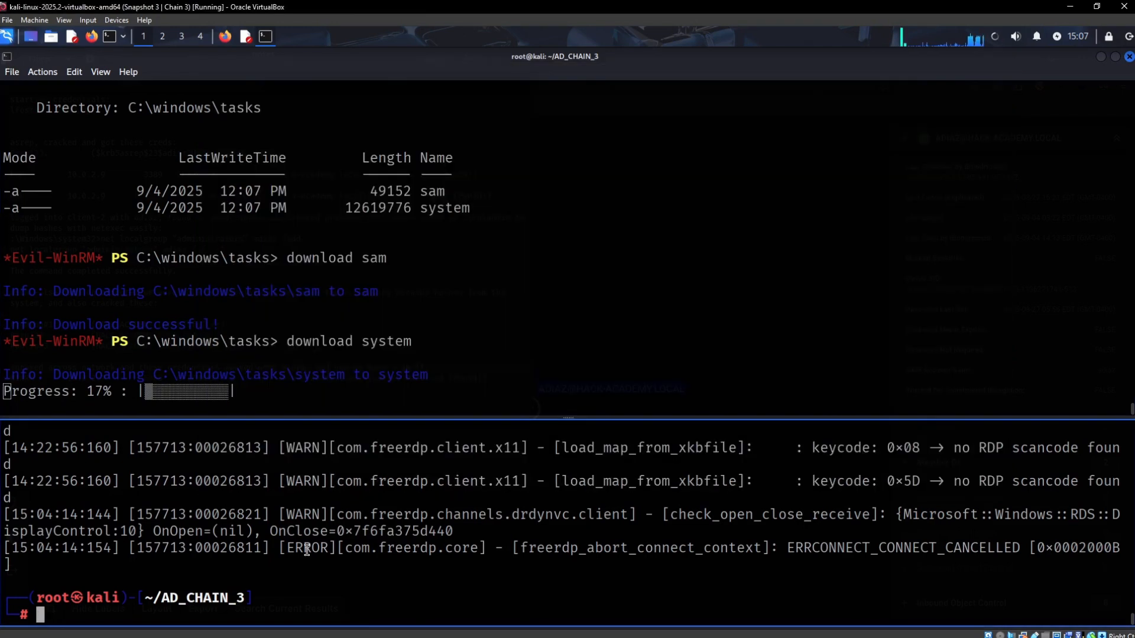
{"action": "type", "text": "impacket-secretsdump -ntds ntds.dit -system system -sam sam local"}
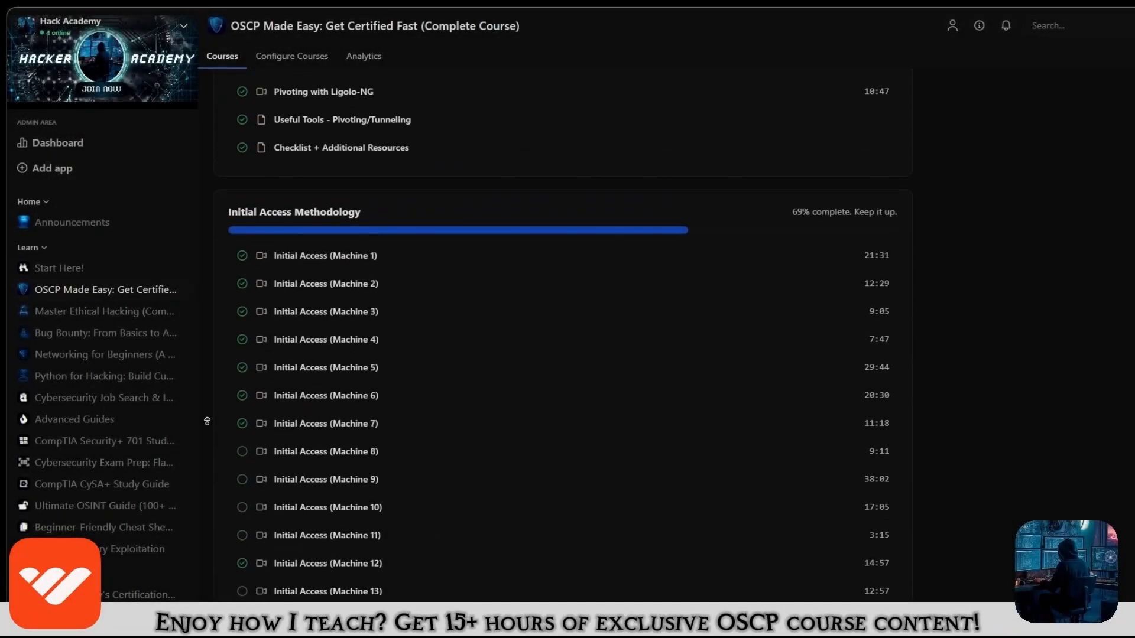
Browse the OSCP Made Easy modules and open the Initial Access (Machine 9) lesson.
{"action": "scroll", "scroll_direction": "down", "scroll_amount": 3}
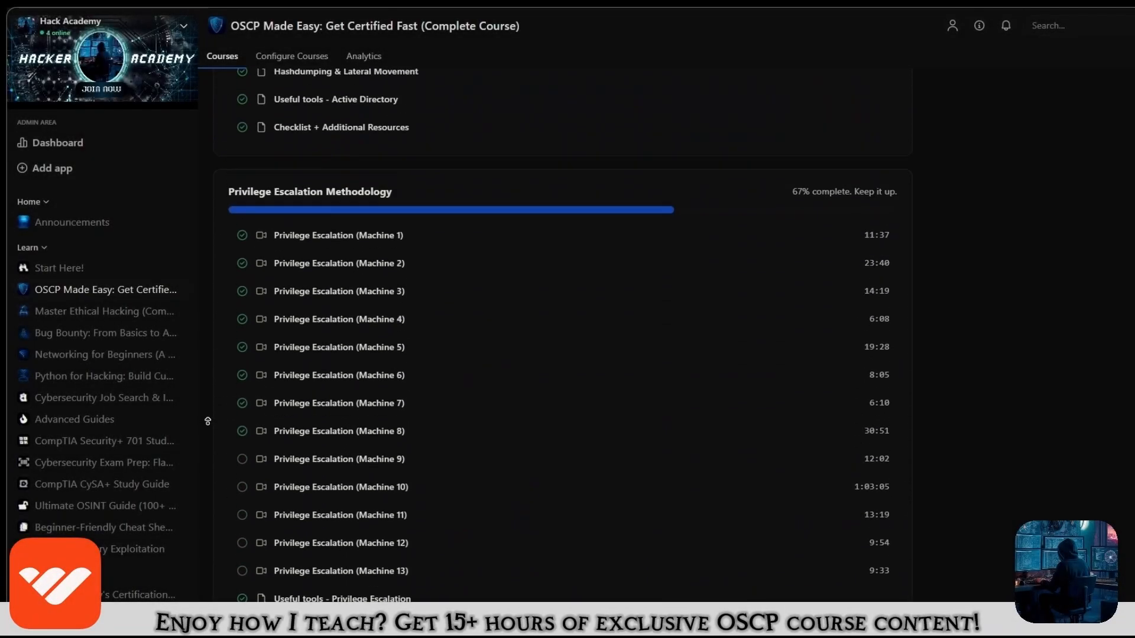
{"action": "scroll", "scroll_direction": "down", "scroll_amount": 3}
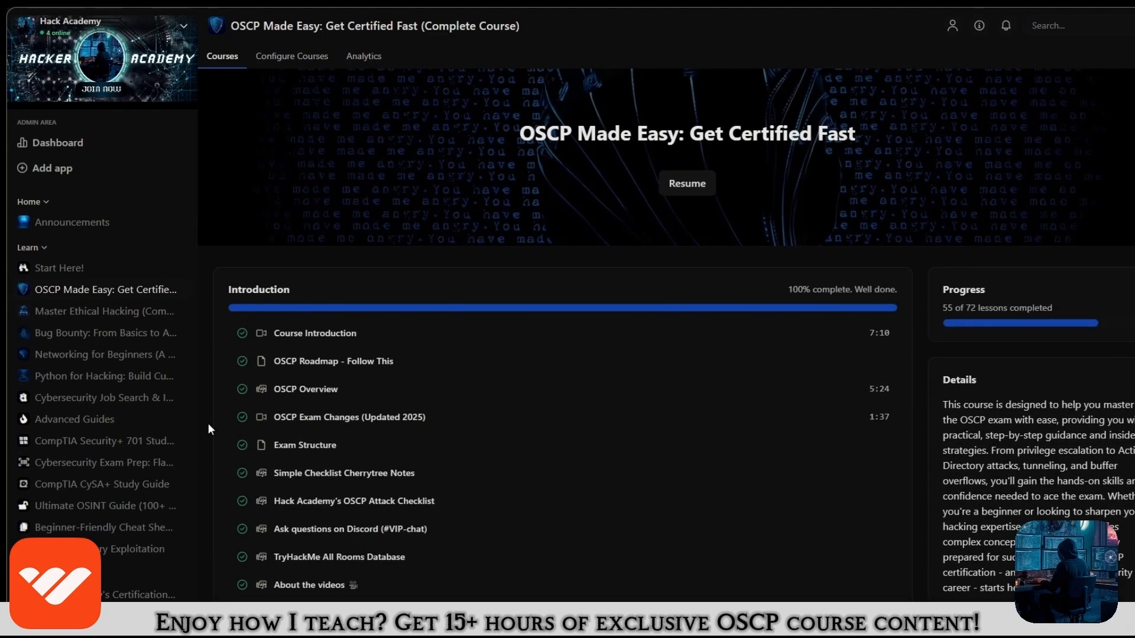
{"action": "scroll", "scroll_direction": "down", "scroll_amount": 3}
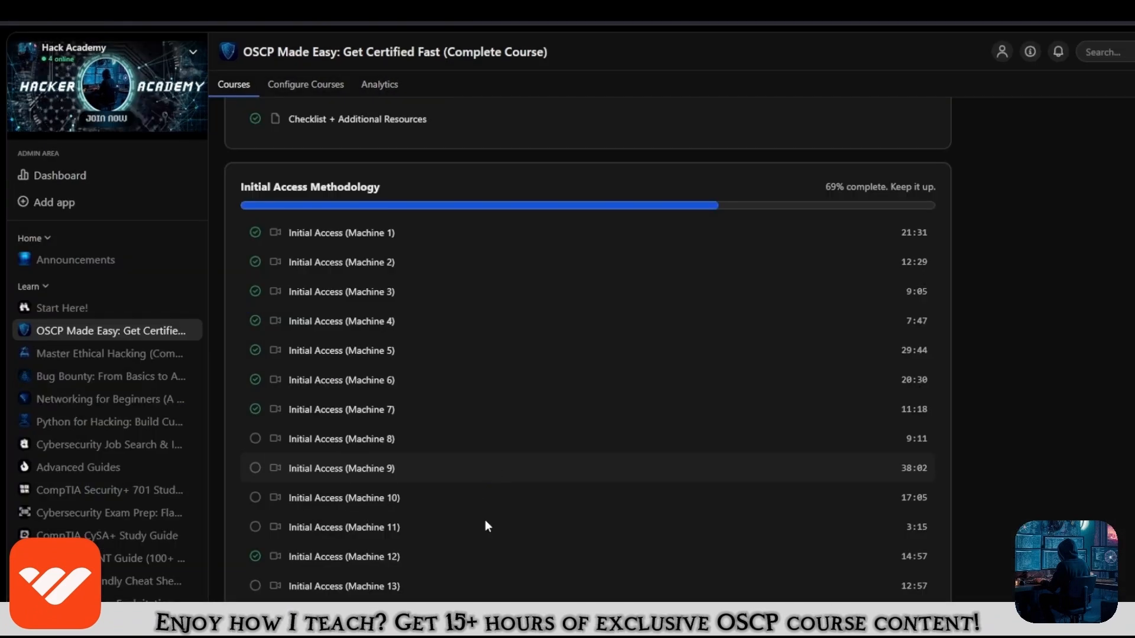
{"action": "left_click", "coordinate": [341, 468]}
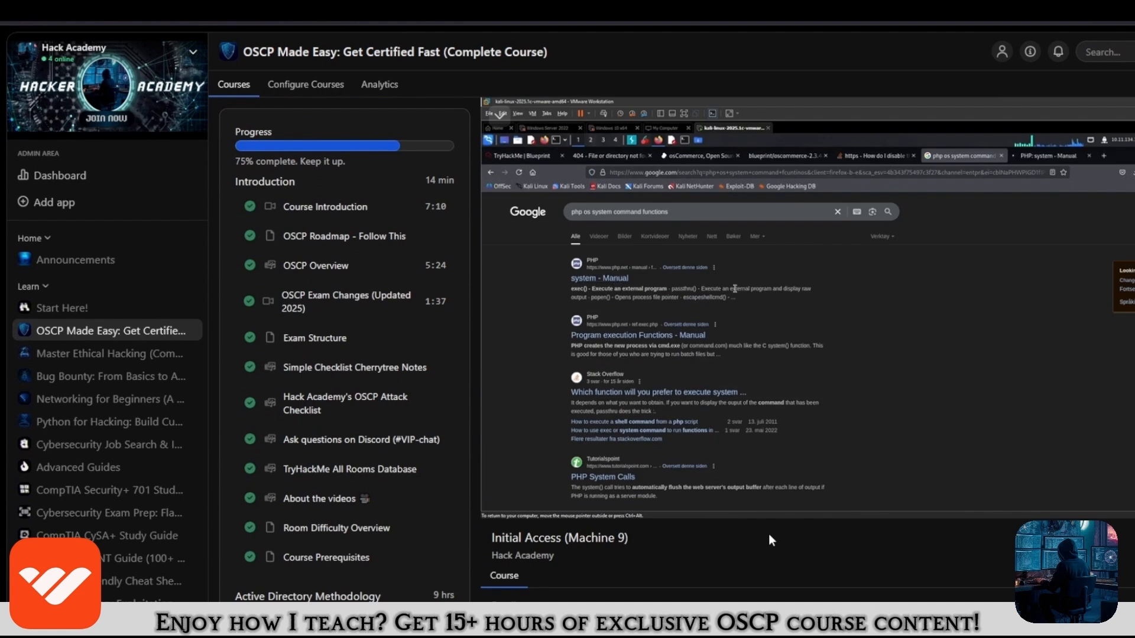
{"action": "left_click", "coordinate": [359, 440]}
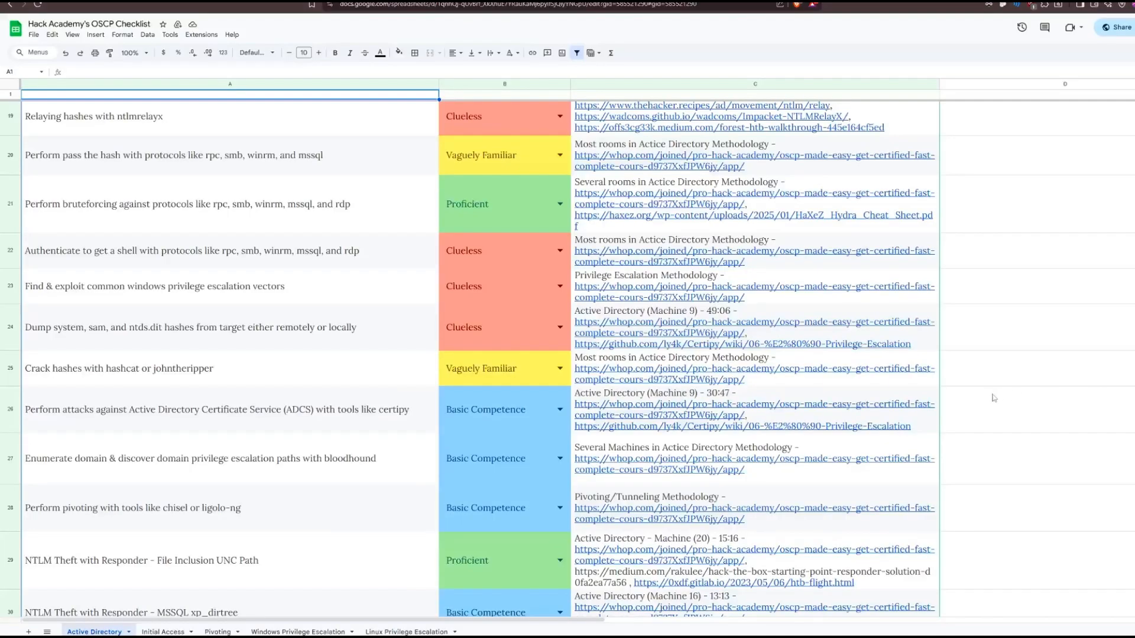
Review the Active Directory sheet, then switch to the Initial Access sheet and scroll through it.
{"action": "scroll", "scroll_direction": "up", "scroll_amount": 3}
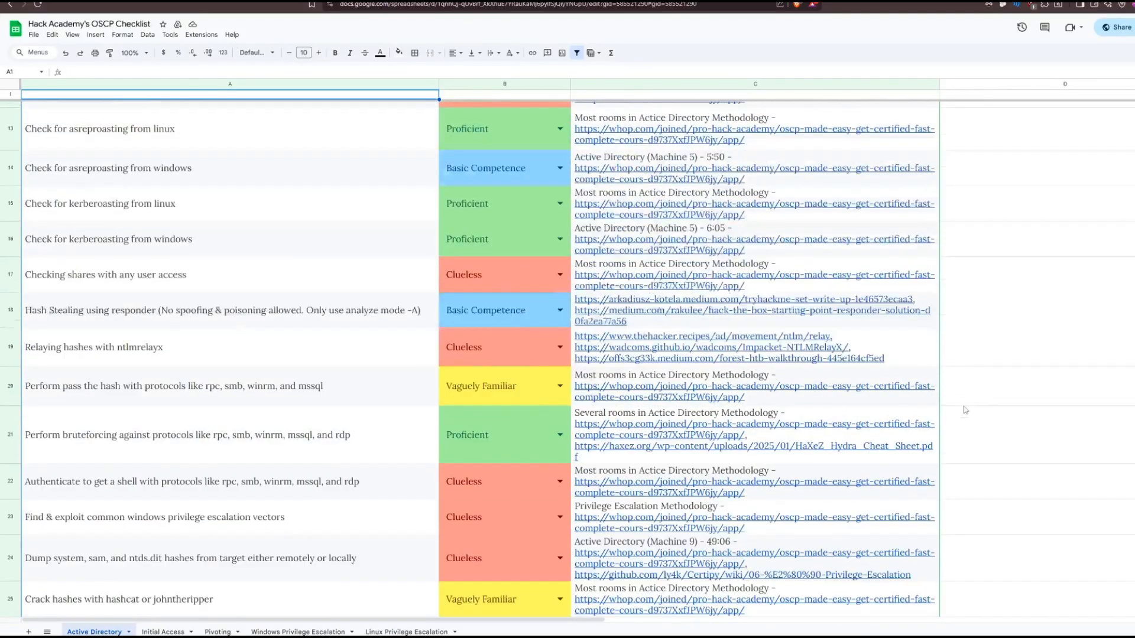
{"action": "left_click", "coordinate": [162, 631]}
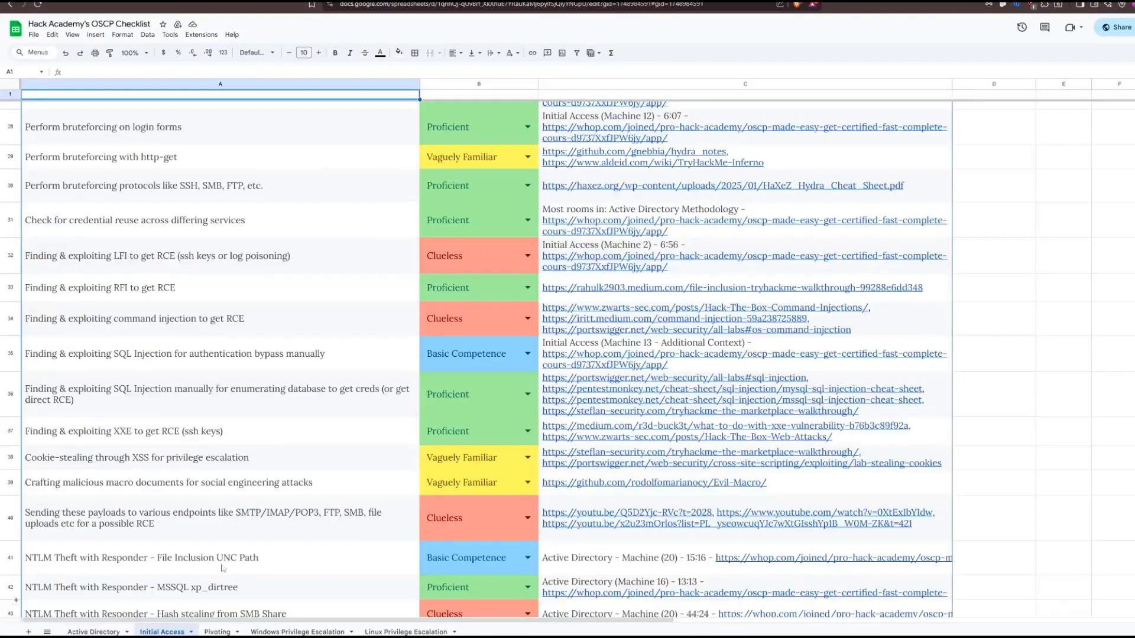
{"action": "scroll", "scroll_direction": "up", "scroll_amount": 3}
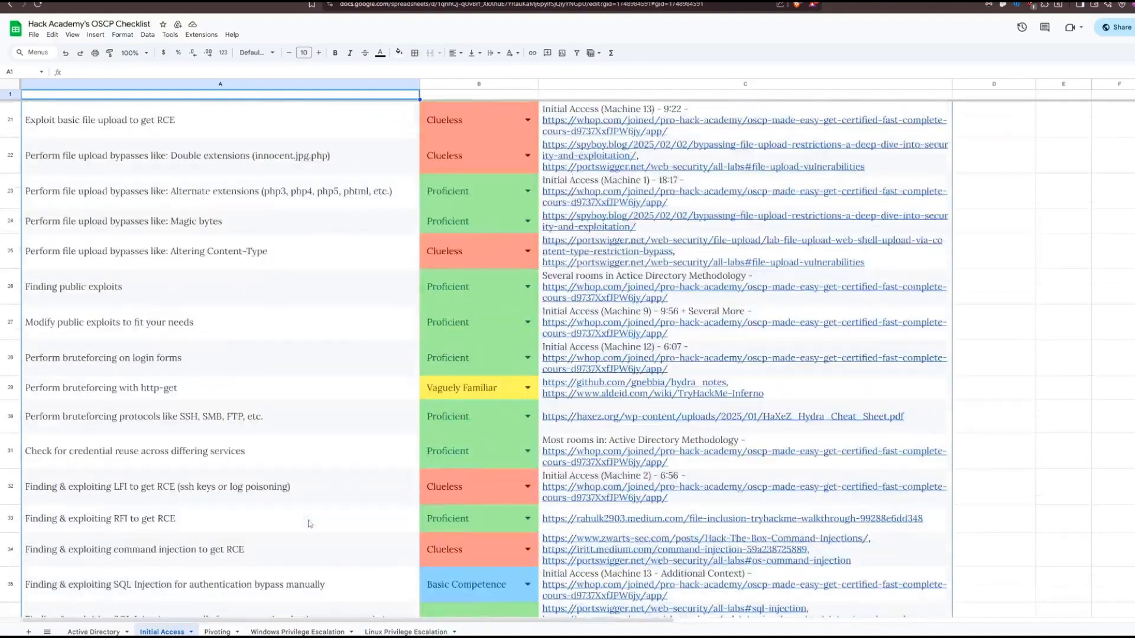
{"action": "scroll", "scroll_direction": "up", "scroll_amount": 3}
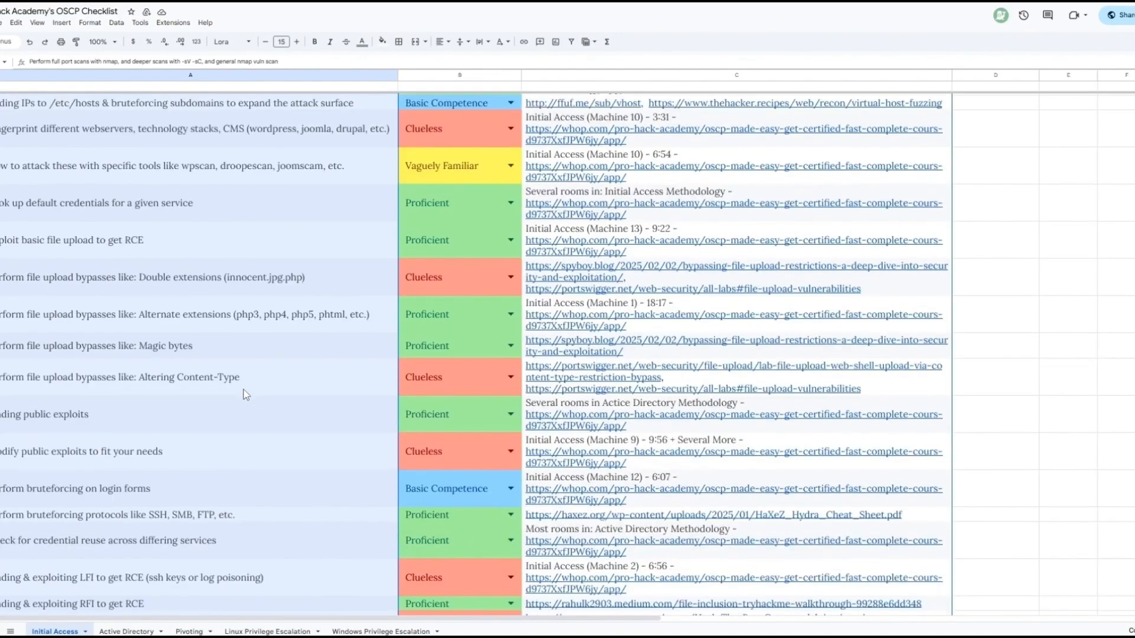
{"action": "scroll", "scroll_direction": "up", "scroll_amount": 3}
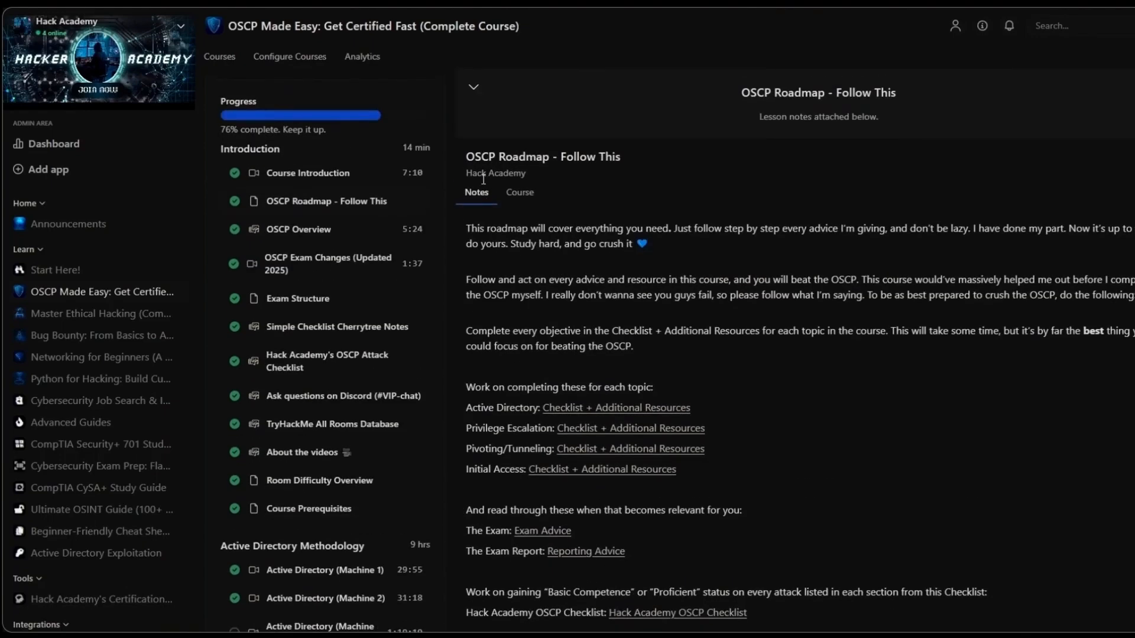
Show the OSCP Roadmap - Follow This notes and highlight their checklist links.
{"action": "scroll", "scroll_direction": "down", "scroll_amount": 3}
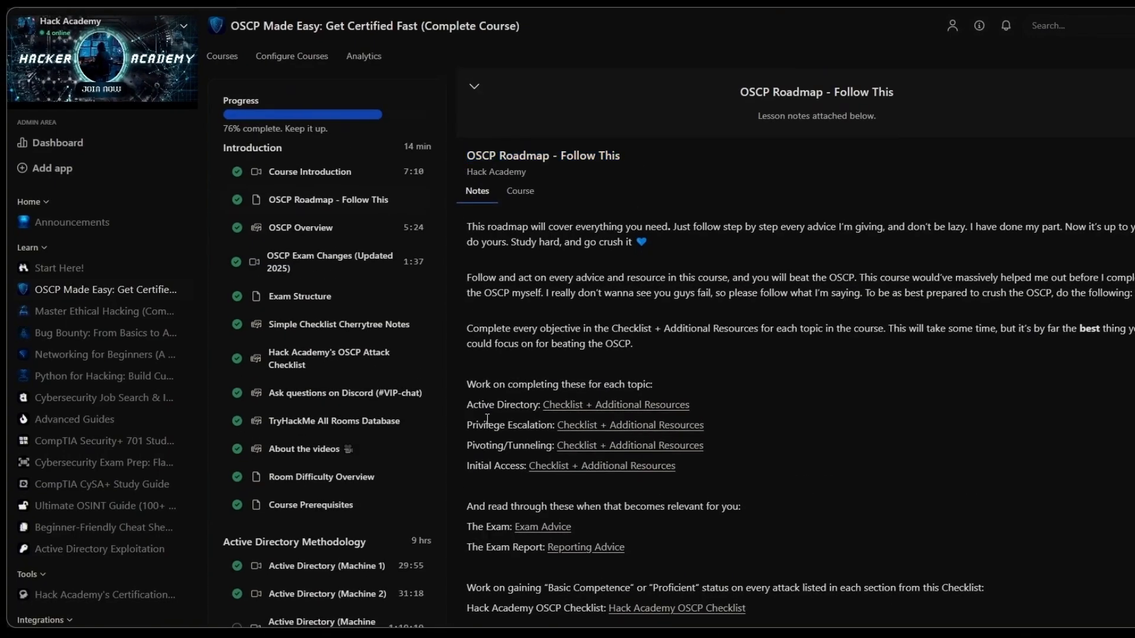
{"action": "left_click_drag", "start_coordinate": [468, 424], "coordinate": [561, 424]}
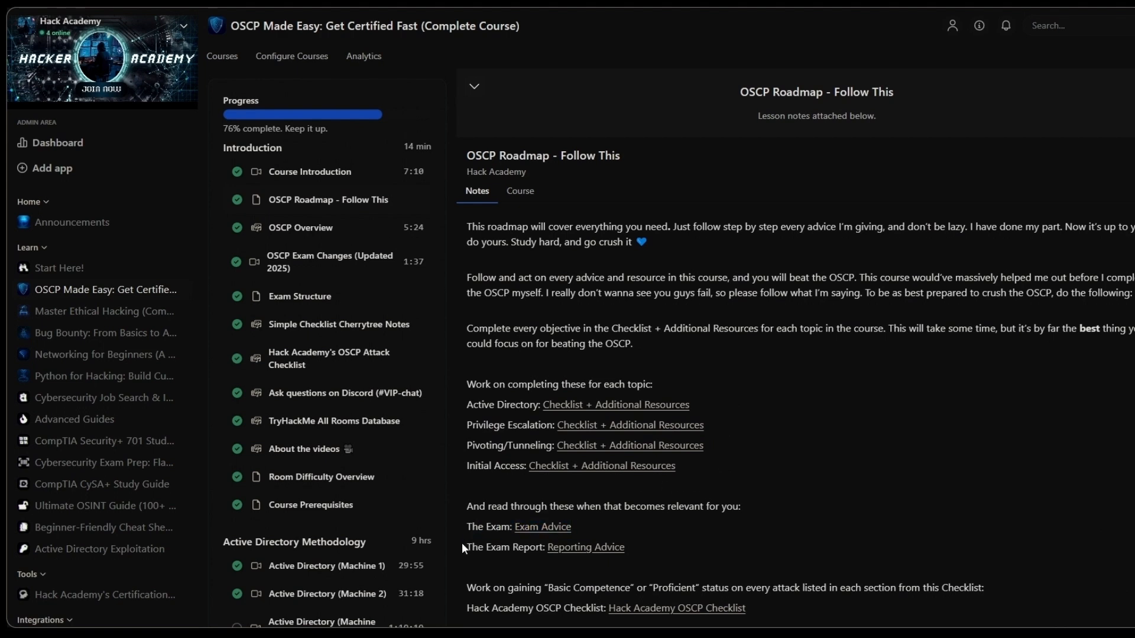
{"action": "left_click_drag", "start_coordinate": [467, 548], "coordinate": [624, 548]}
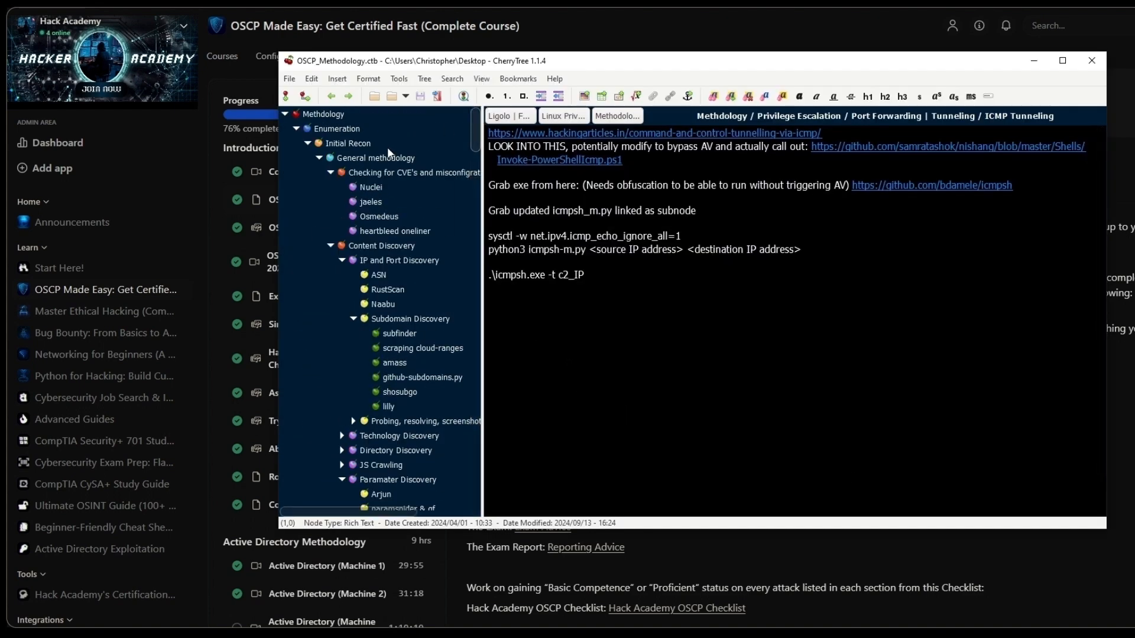
Open the Initial Recon note and scroll the node tree to the cloud and services sections.
{"action": "left_click", "coordinate": [350, 143]}
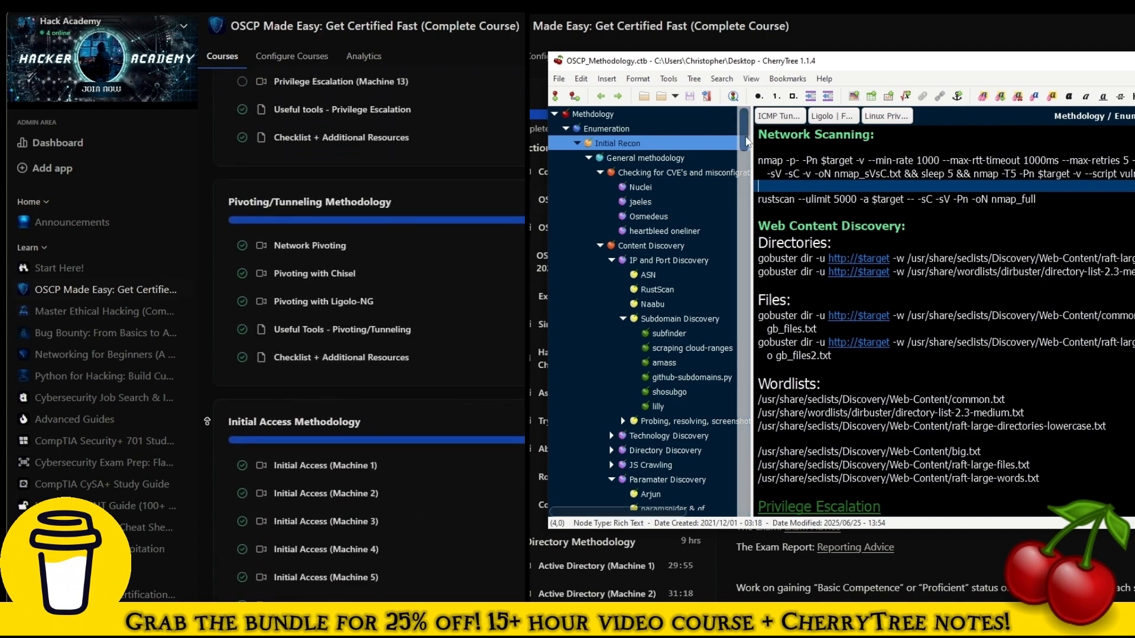
{"action": "scroll", "scroll_direction": "down", "scroll_amount": 3}
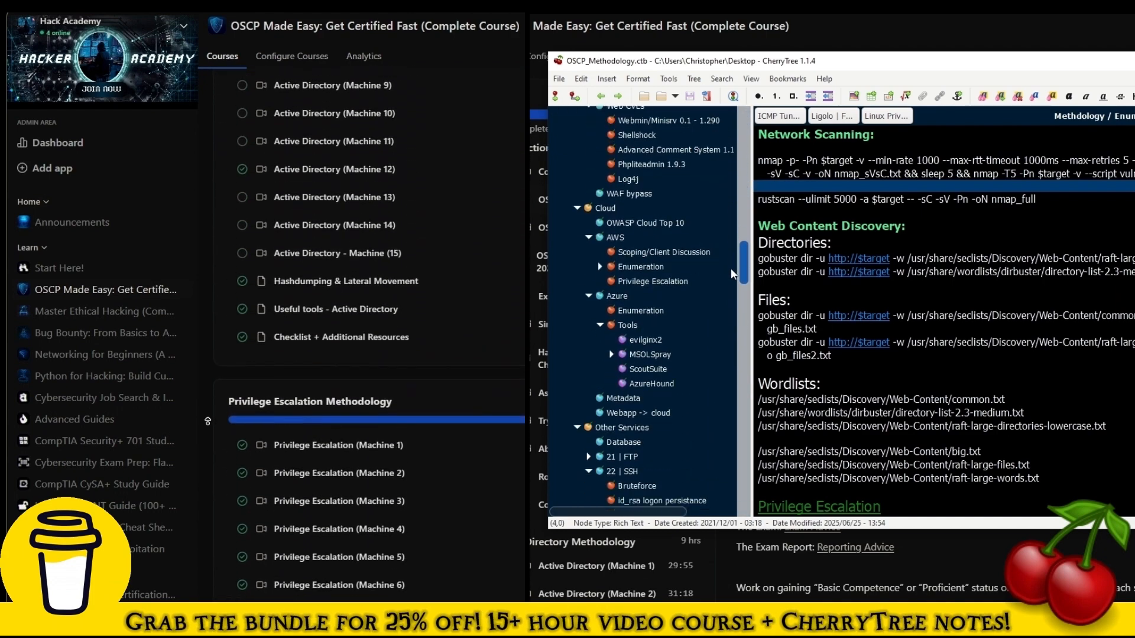